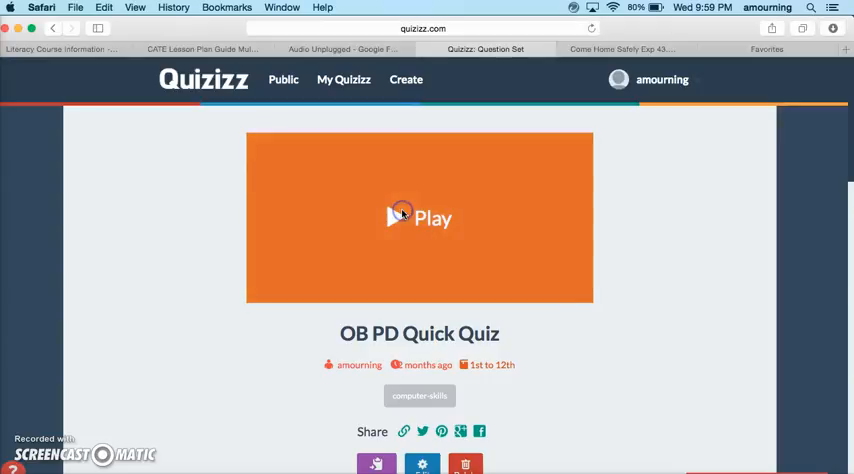
- Start a live game of OB PD Quick Quiz with the default settings
click(419, 218)
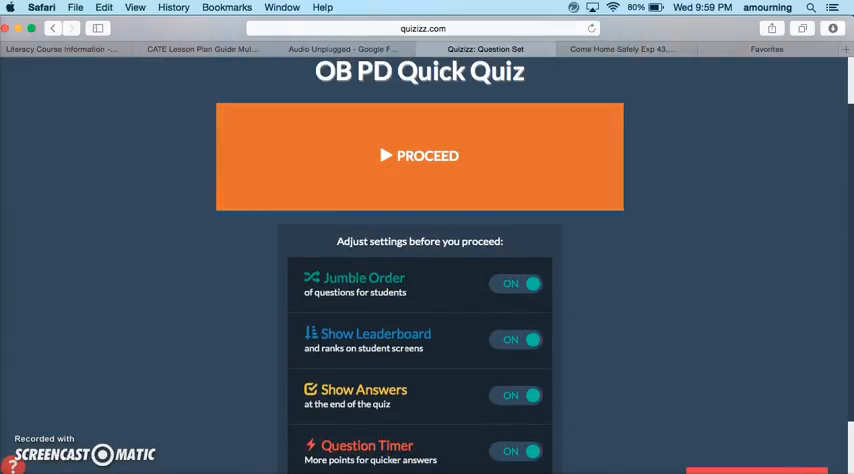
click(419, 156)
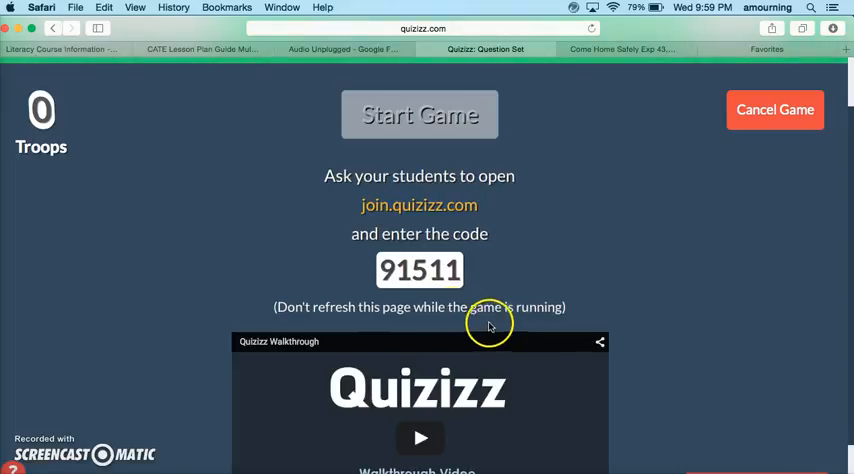
mouse_move(498, 216)
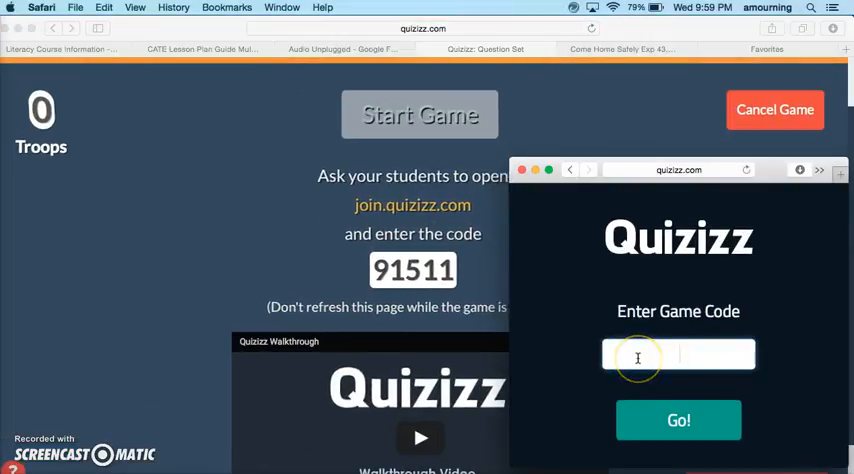
- Join the game as a student with code 915 and the name JAM
text(915)
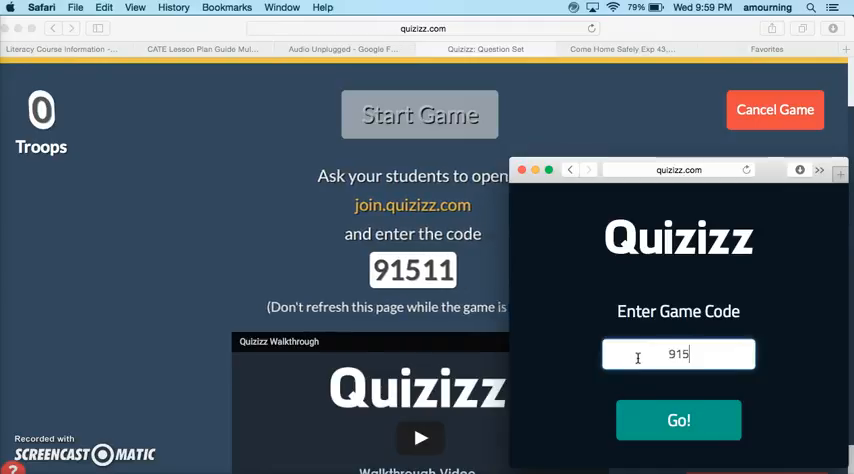
click(678, 419)
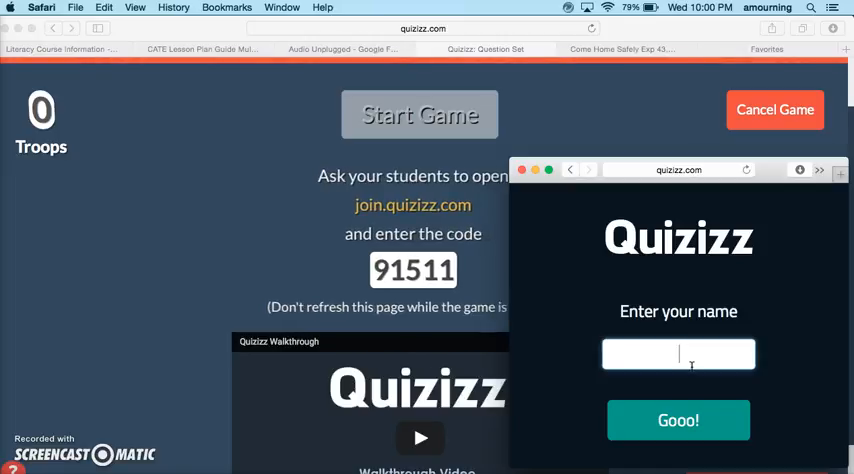
text(JAM)
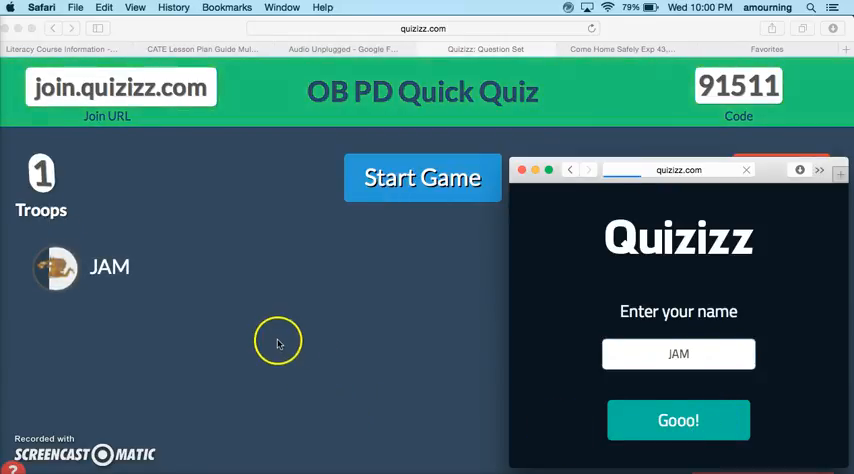
mouse_move(172, 266)
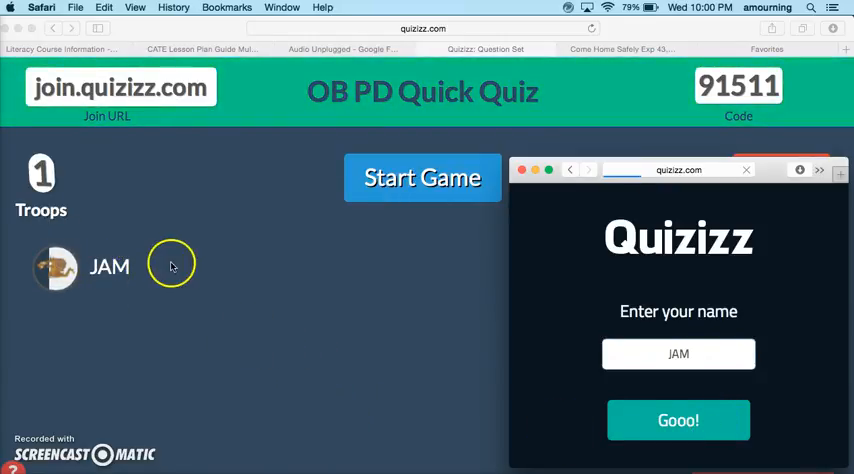
- Enter JAM into the lobby, then start the game from the teacher window
click(678, 420)
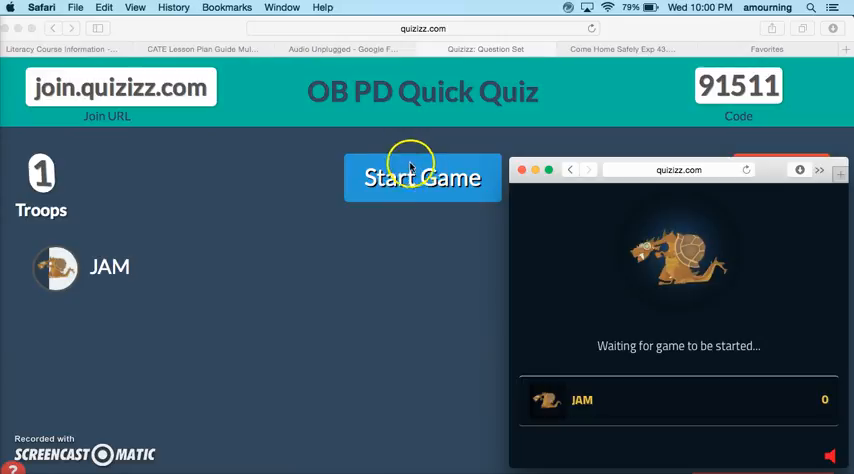
click(422, 177)
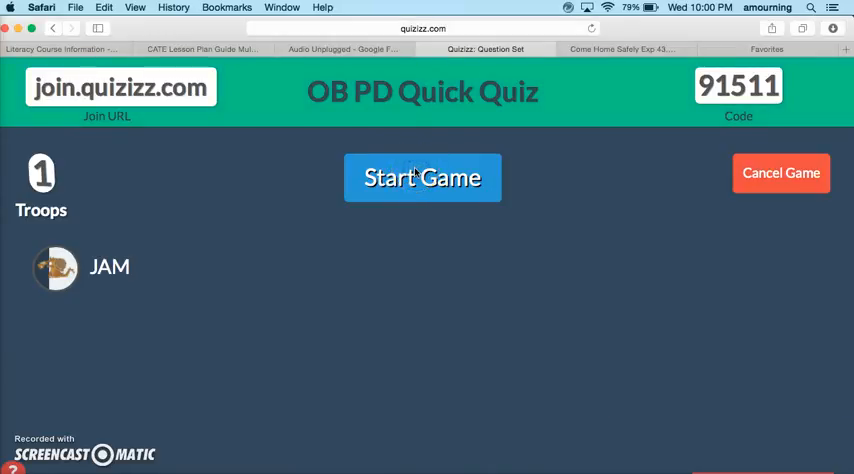
click(422, 177)
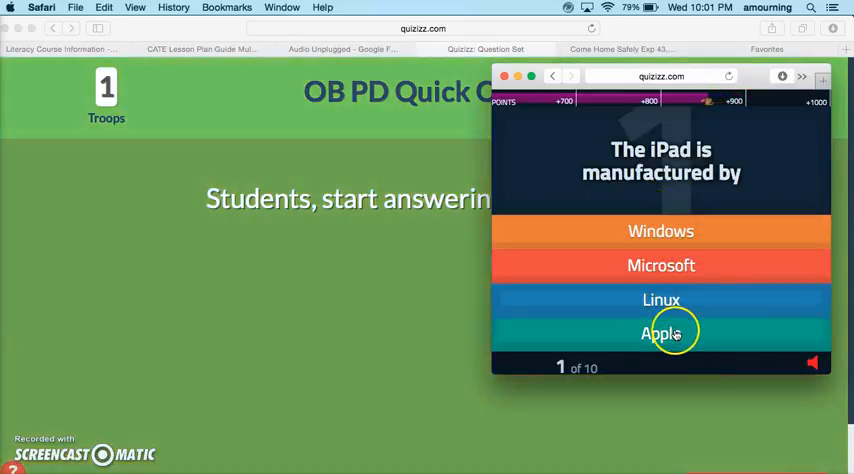
- Answer 'The iPad is manufactured by' with Apple
click(661, 332)
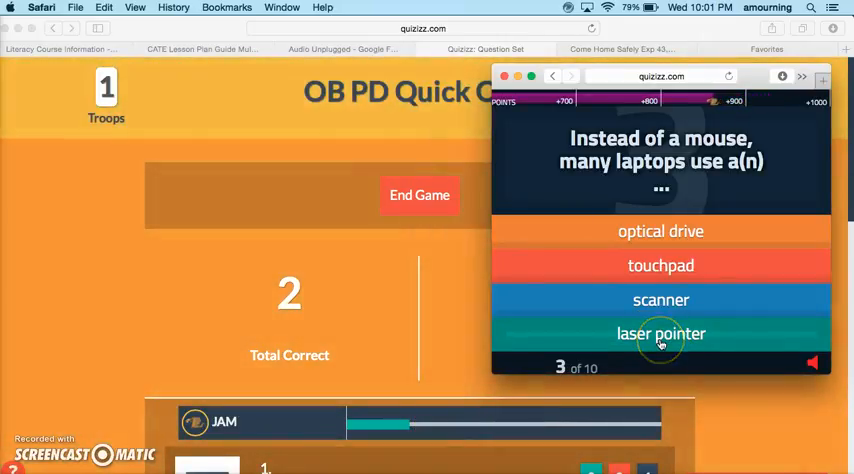
- Answer the laptop, webpage, computer and Sigma symbol questions as JAM
click(661, 333)
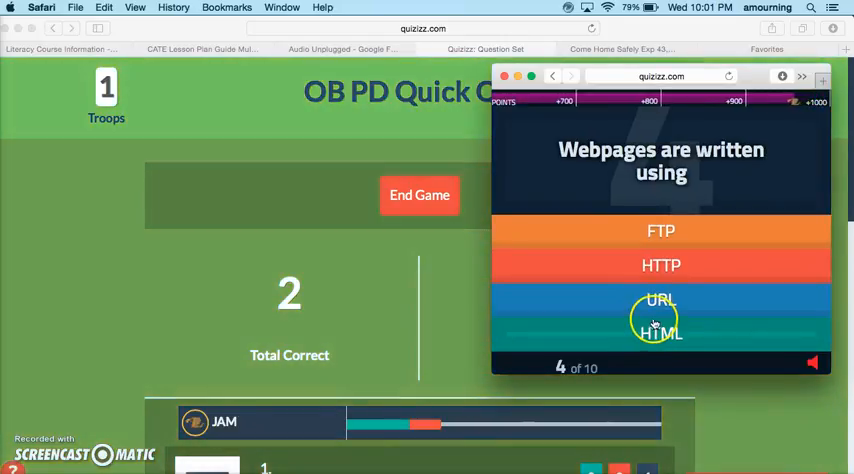
click(660, 330)
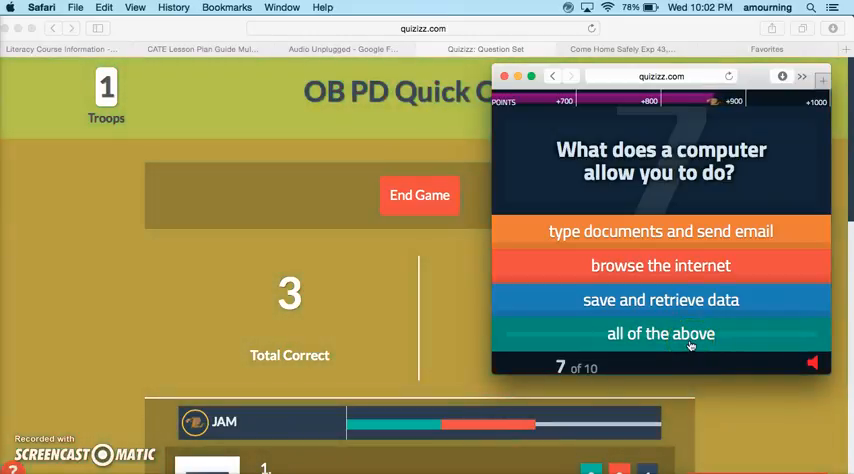
click(660, 333)
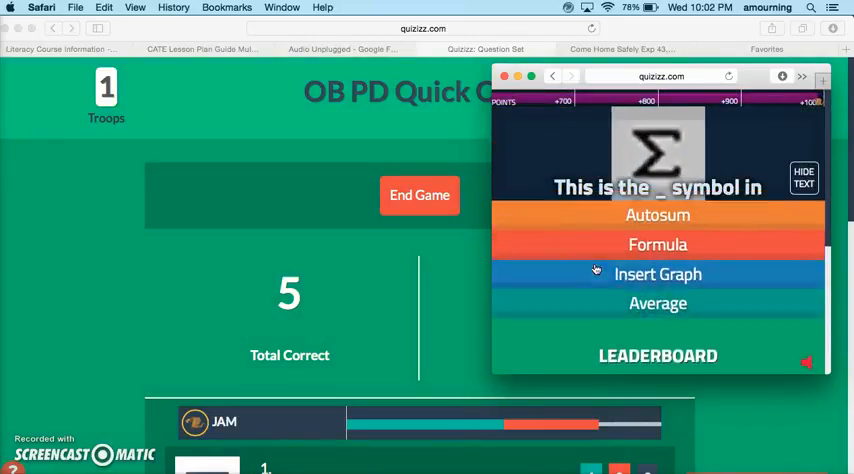
click(657, 214)
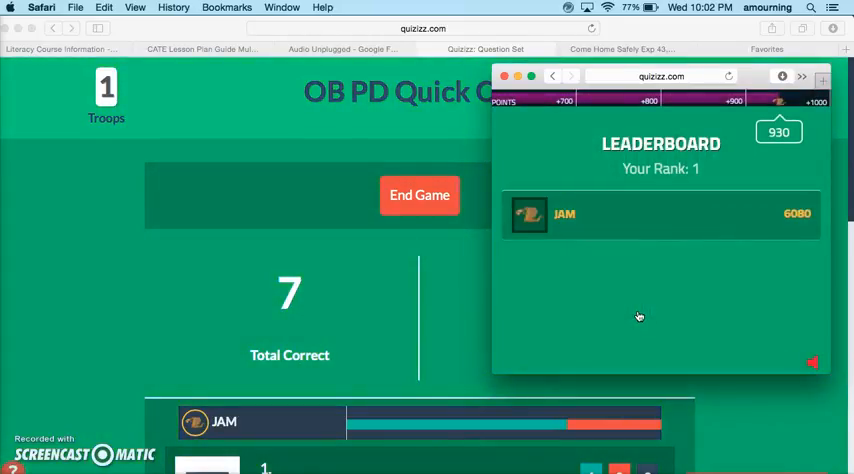
- End the OB PD Quick Quiz live game from the teacher page
click(419, 195)
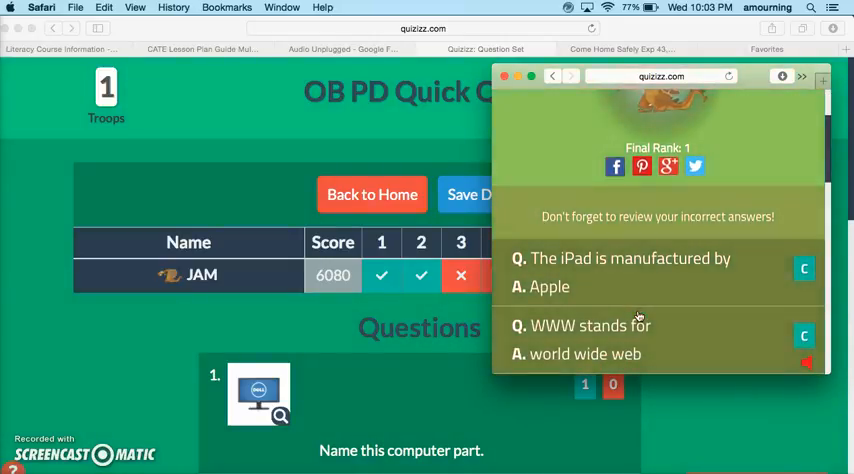
- Scroll through JAM's answer review below the final rank
scroll(down, 3)
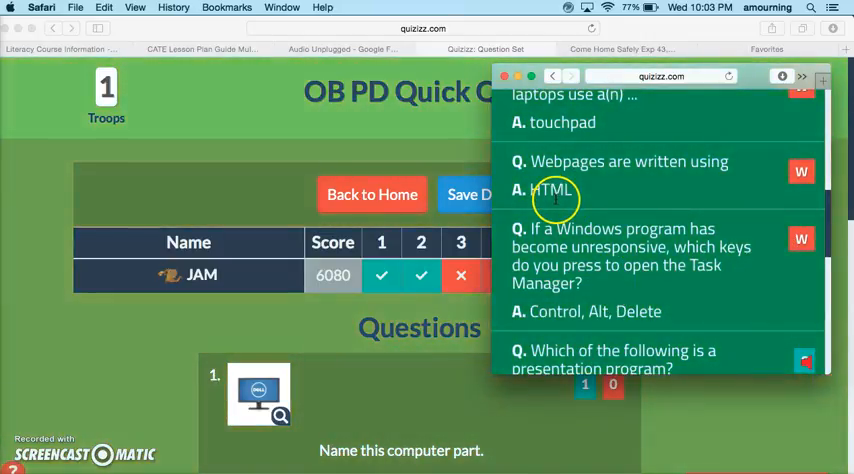
scroll(down, 3)
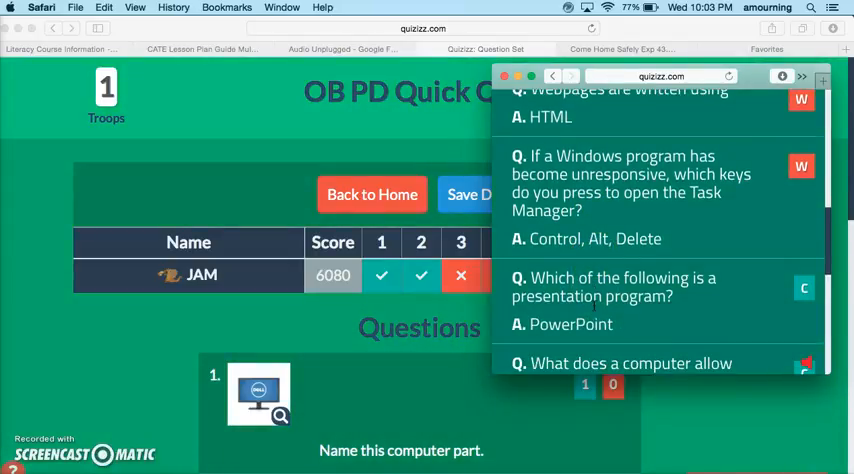
scroll(down, 3)
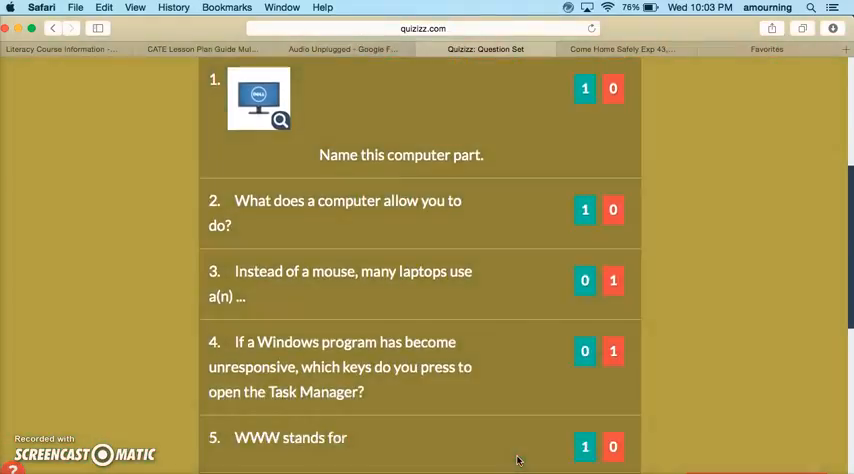
- Scroll the teacher report to review per-question correct and incorrect counts
scroll(down, 3)
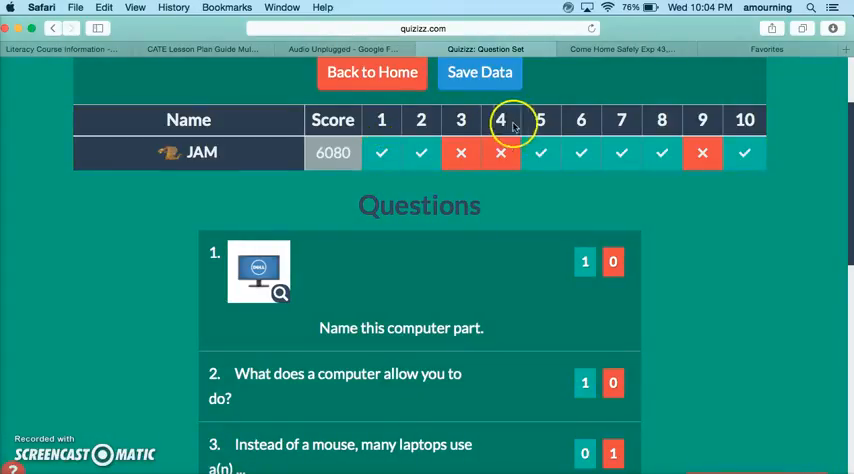
mouse_move(540, 120)
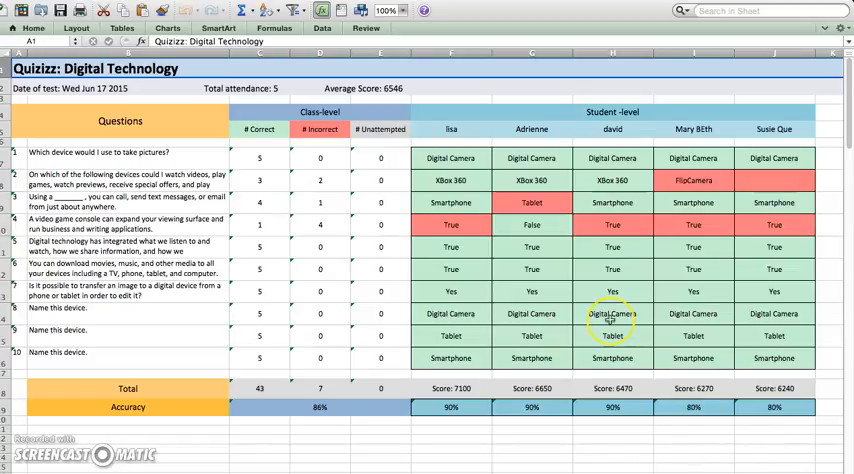
mouse_move(258, 130)
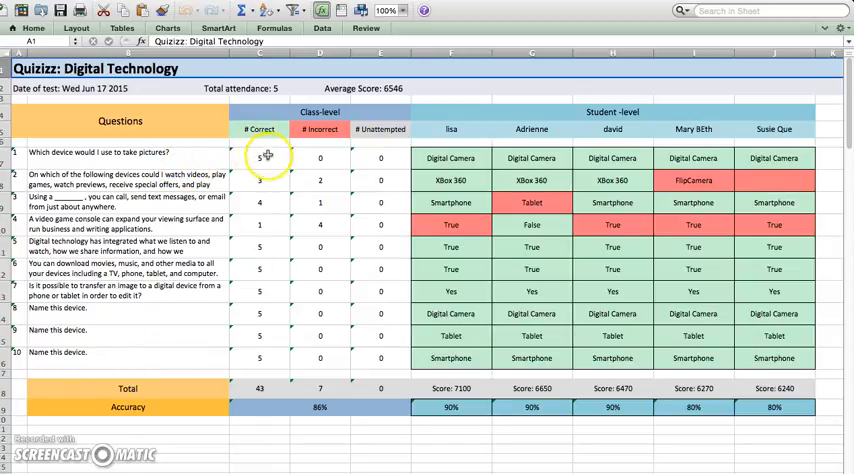
mouse_move(320, 362)
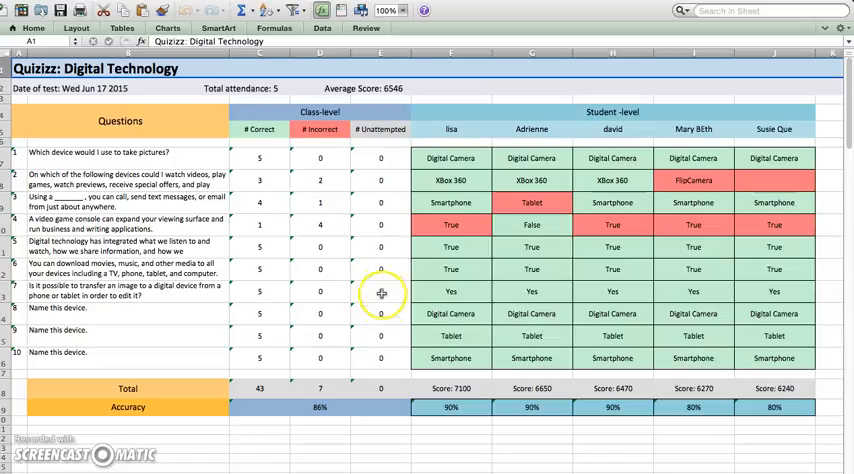
mouse_move(372, 283)
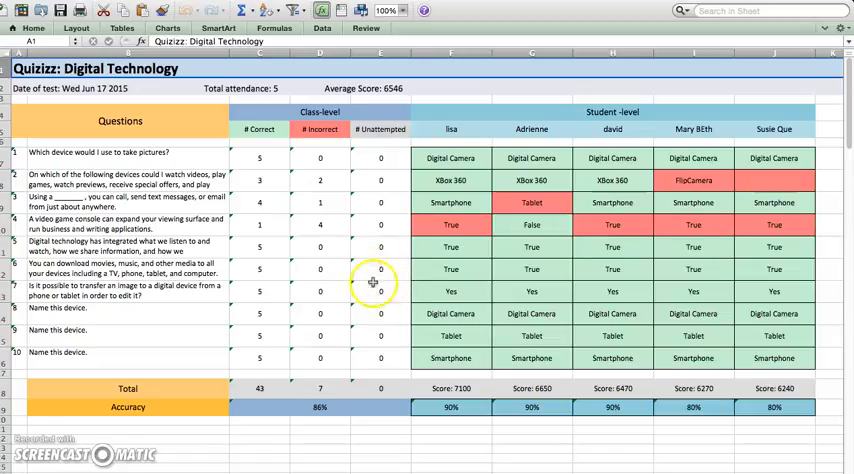
mouse_move(380, 274)
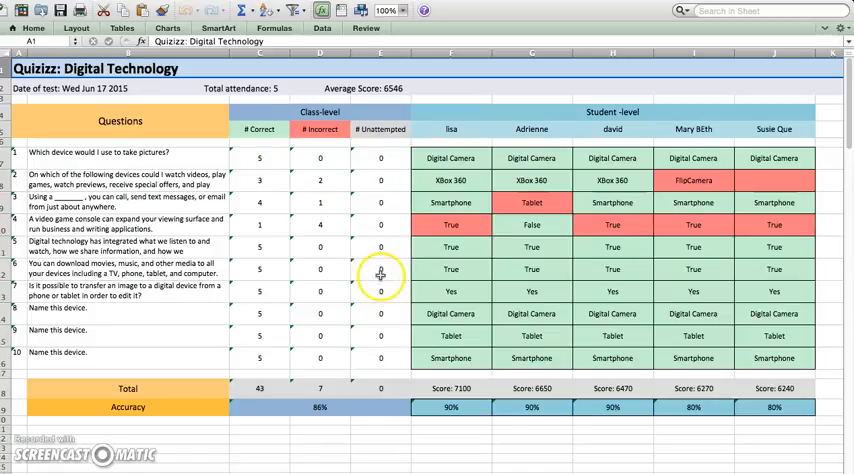
mouse_move(380, 274)
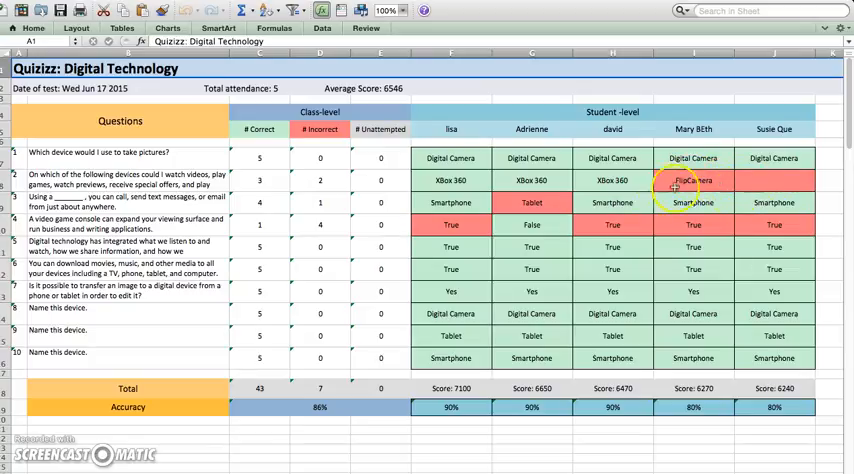
mouse_move(800, 190)
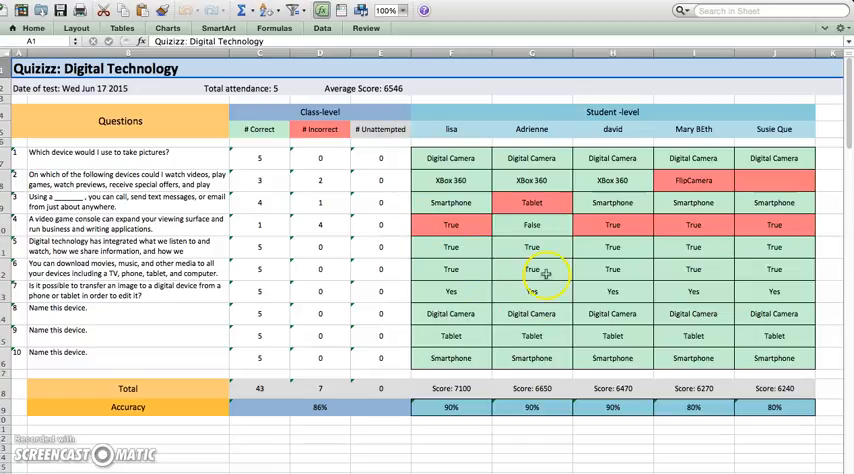
mouse_move(445, 357)
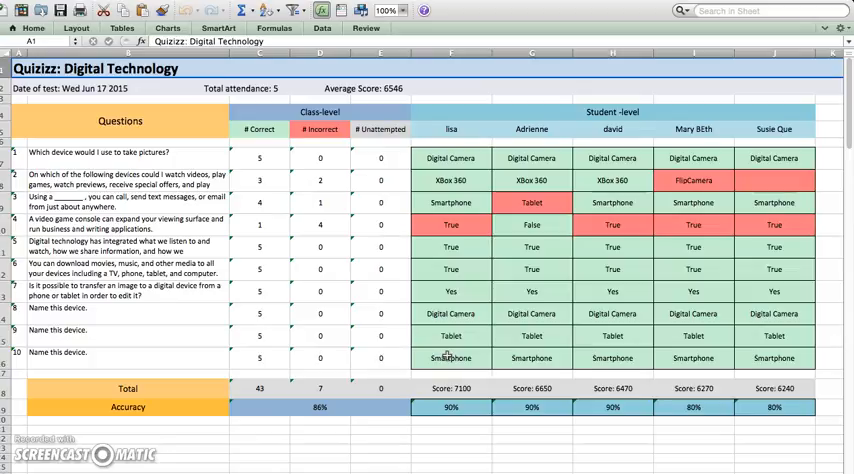
click(450, 335)
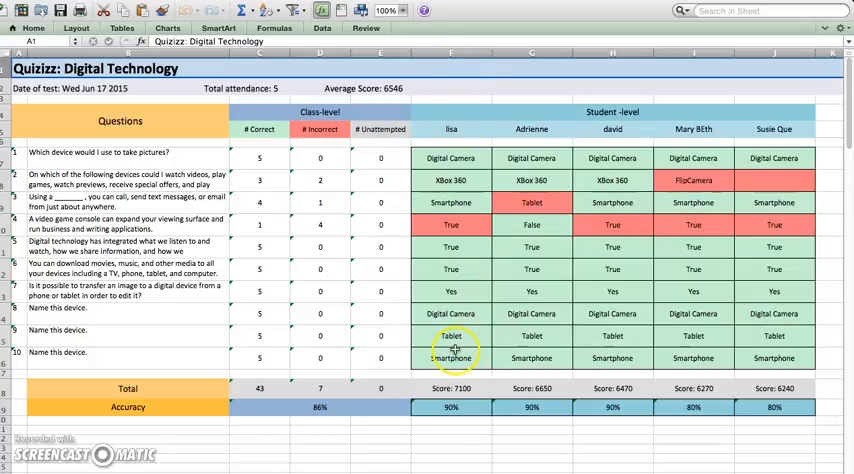